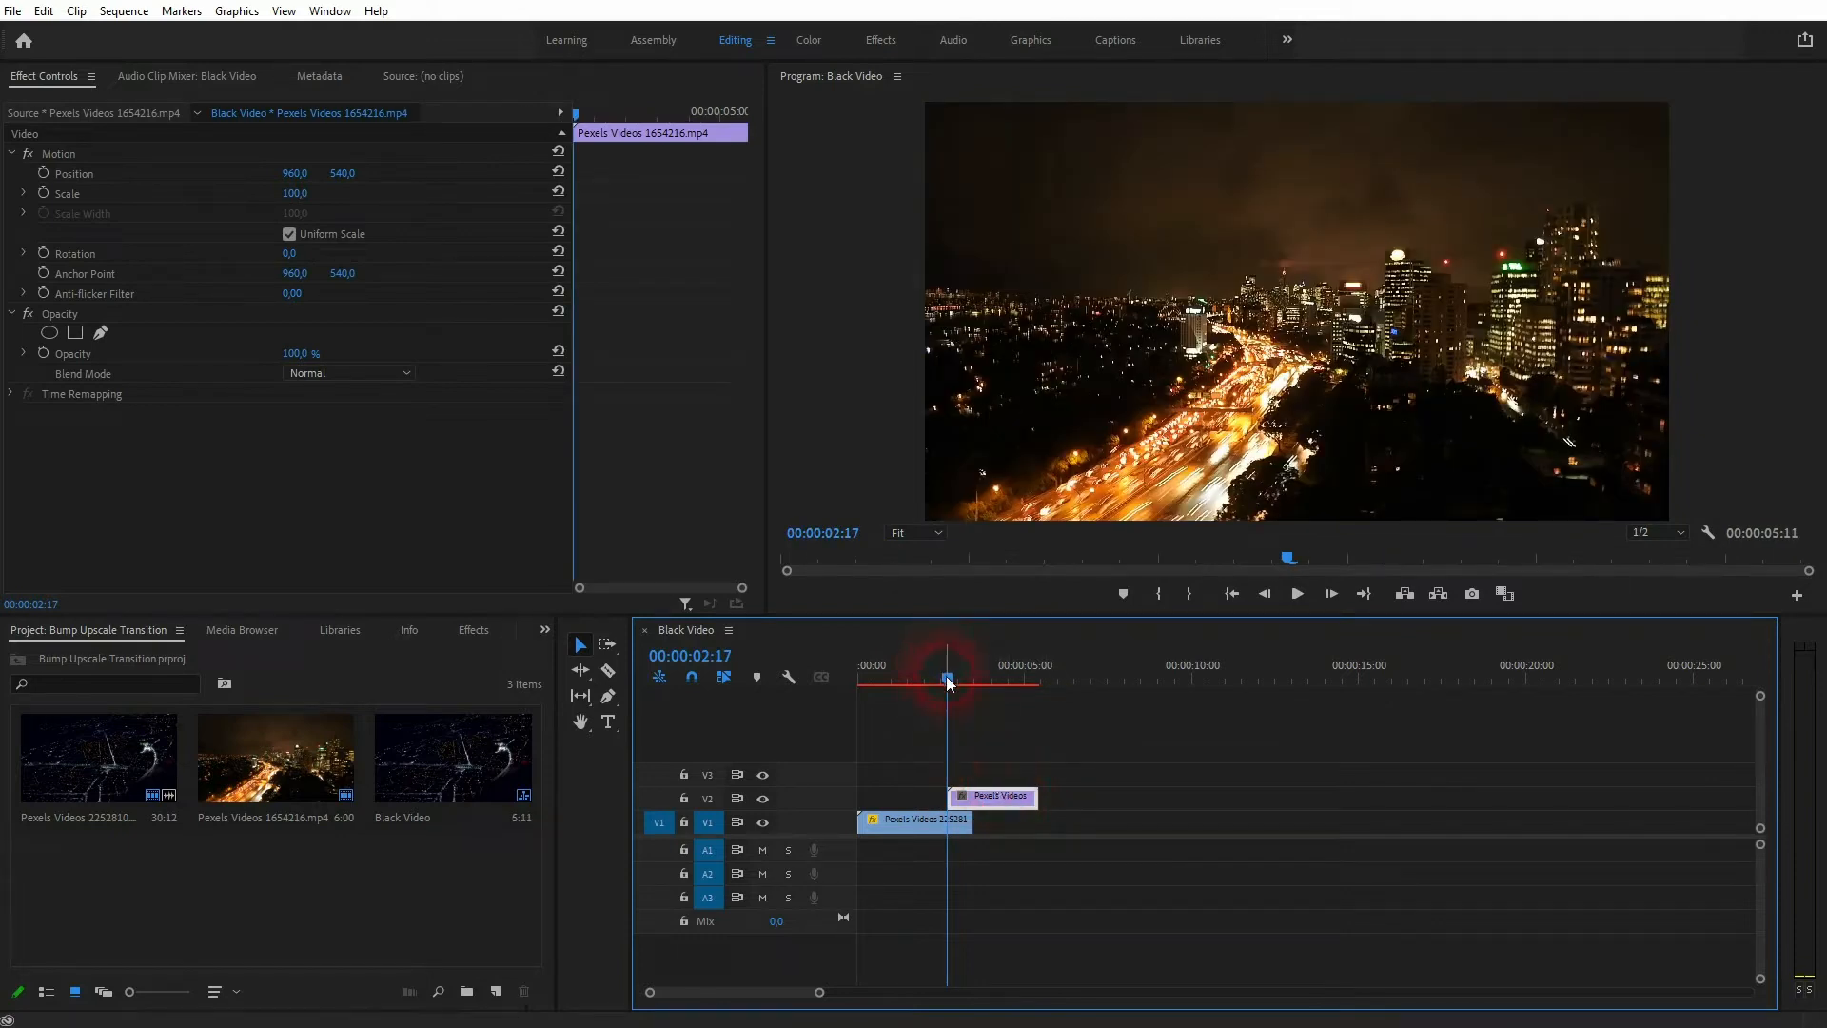
Park the playhead at the V2 city clip's start and show its Effect Controls motion settings.
left_click(959, 679)
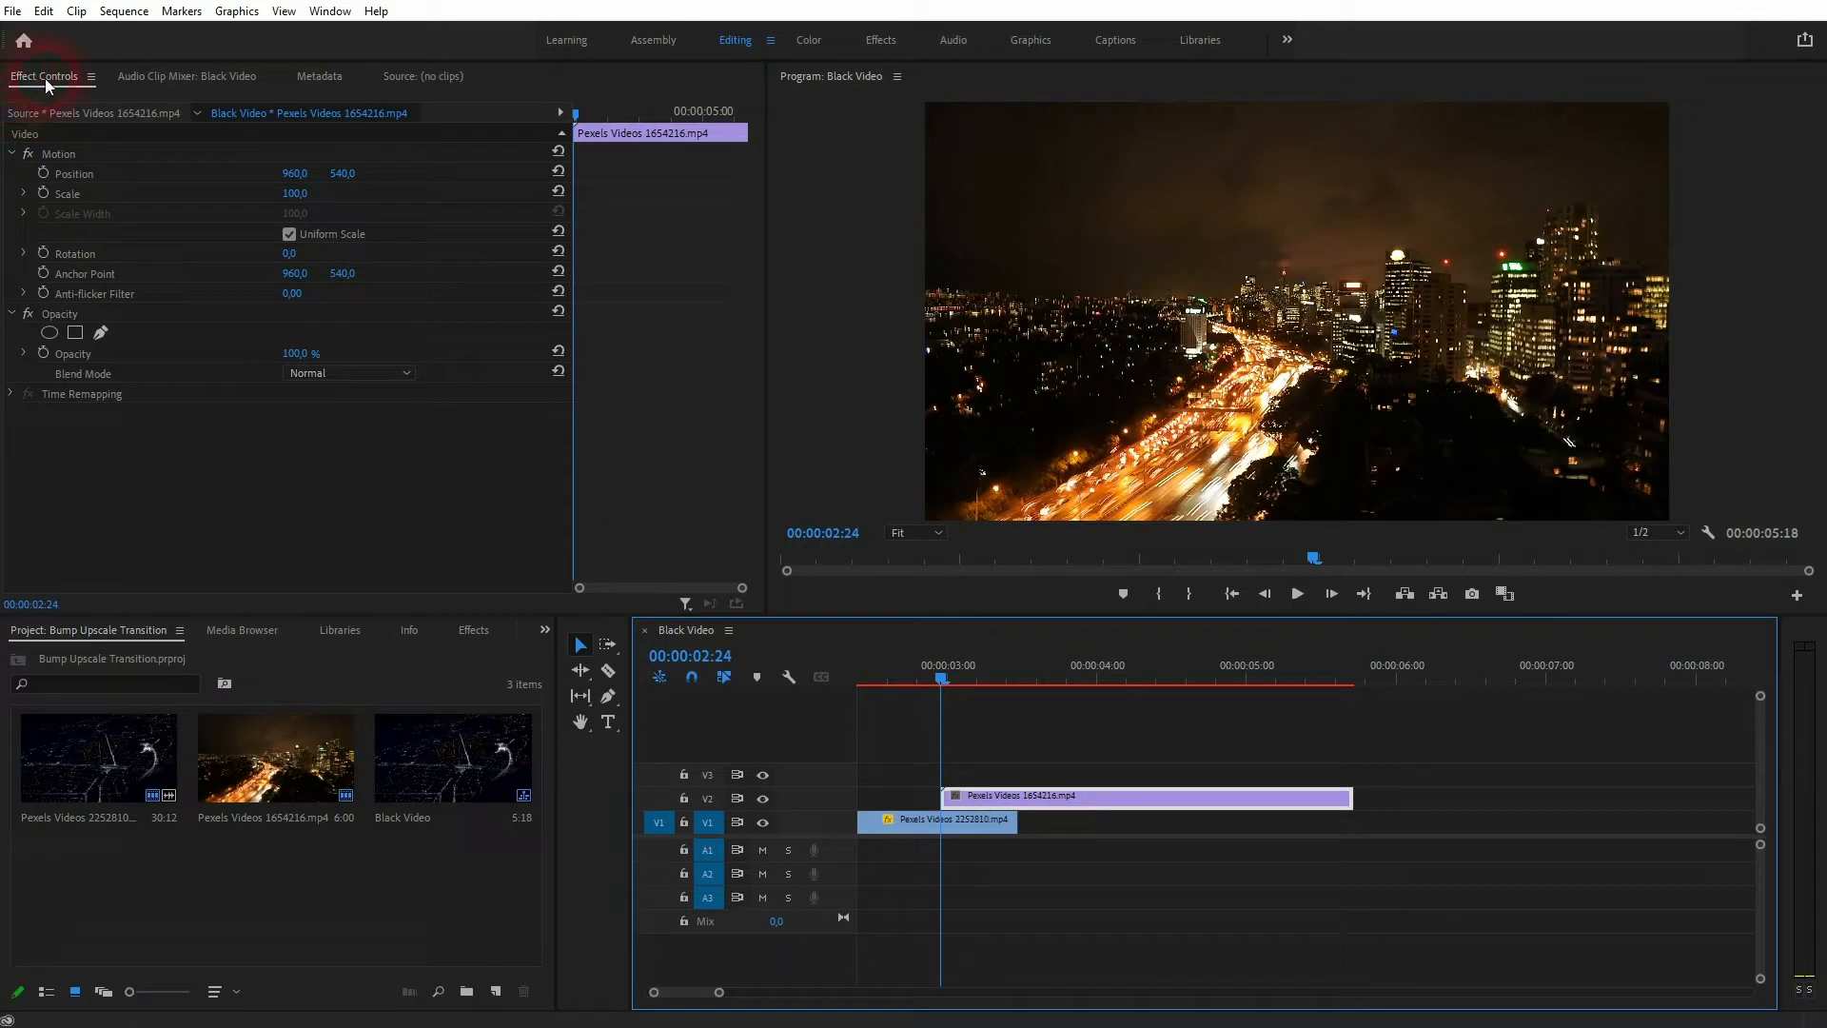
left_click(329, 12)
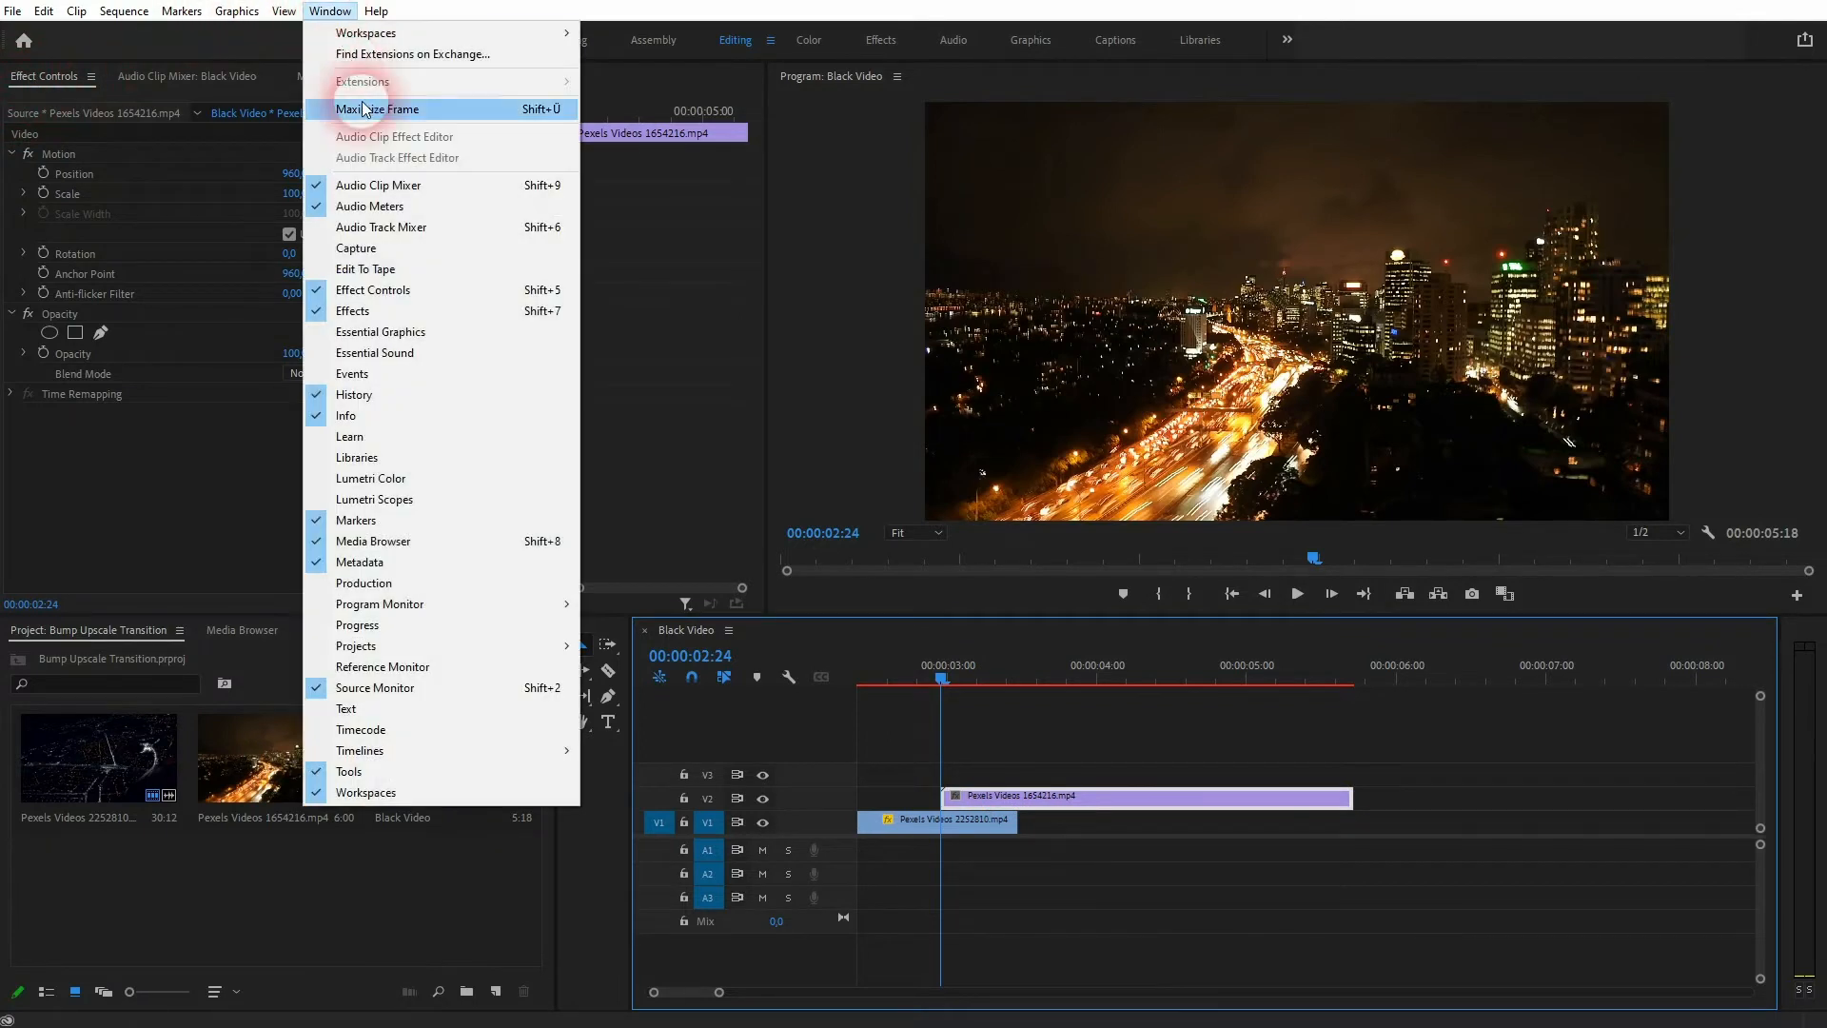
mouse_move(373, 289)
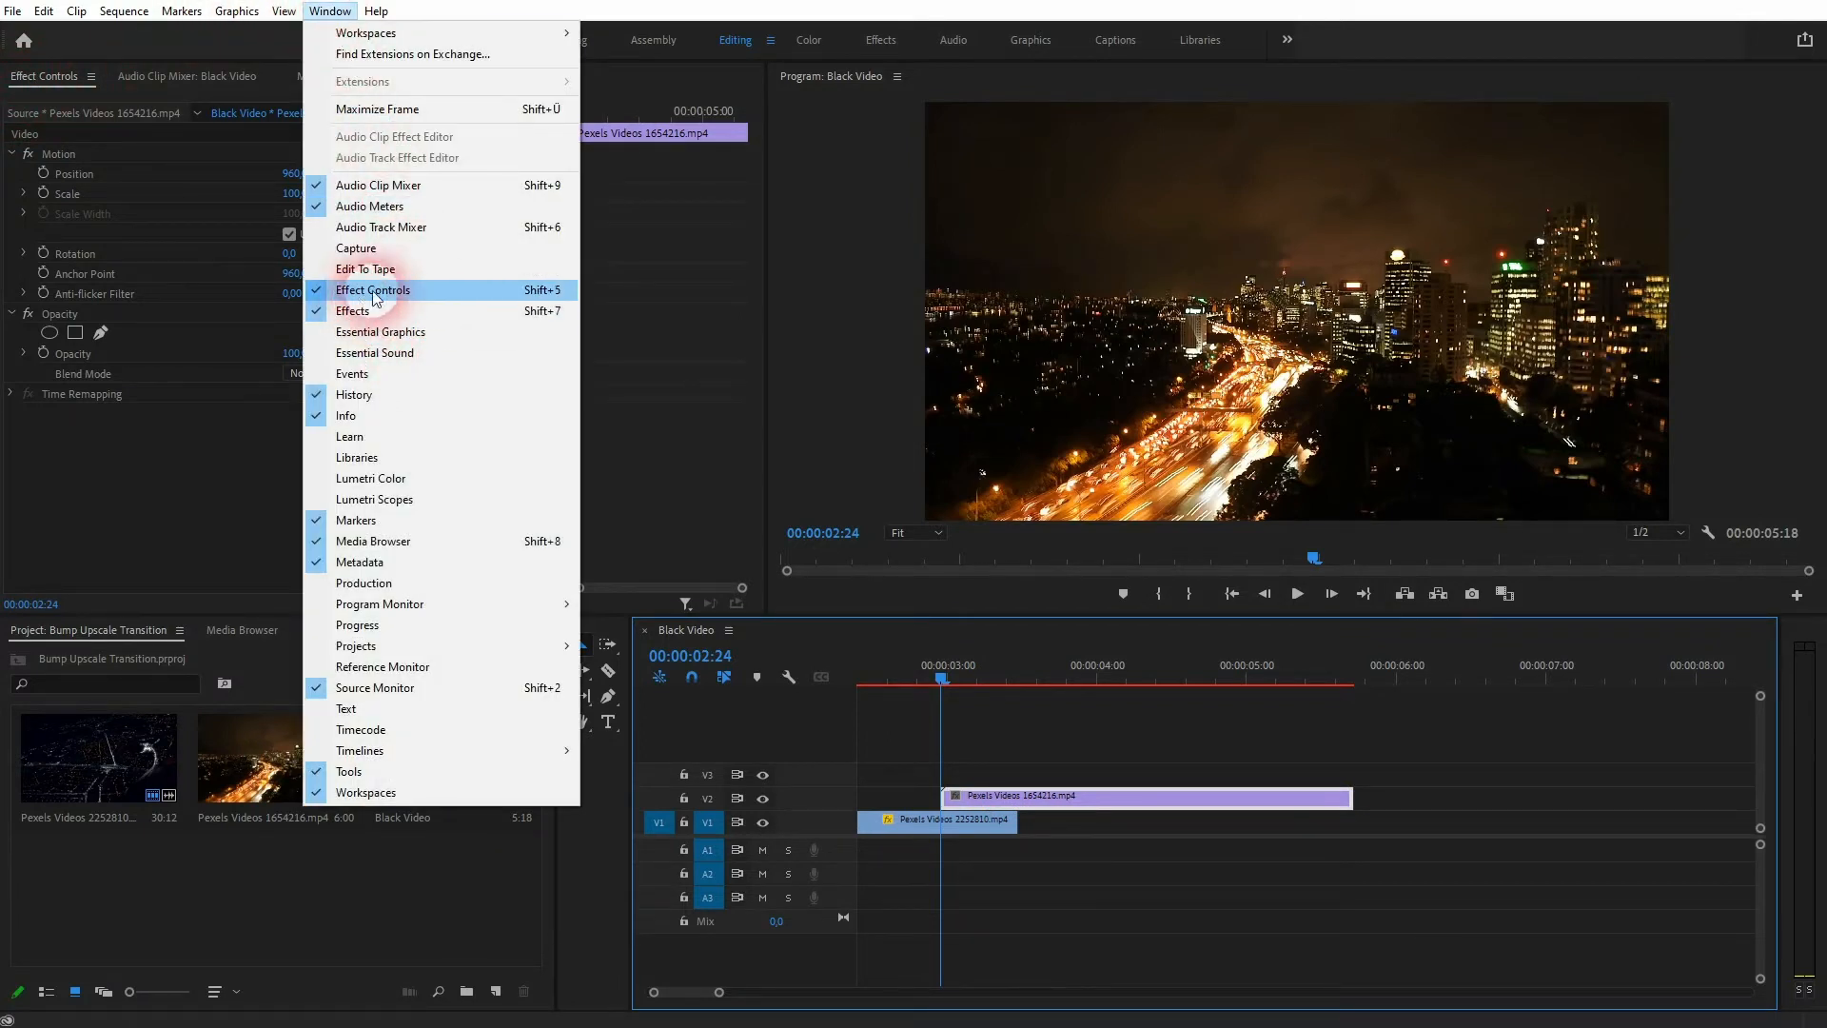
left_click(373, 290)
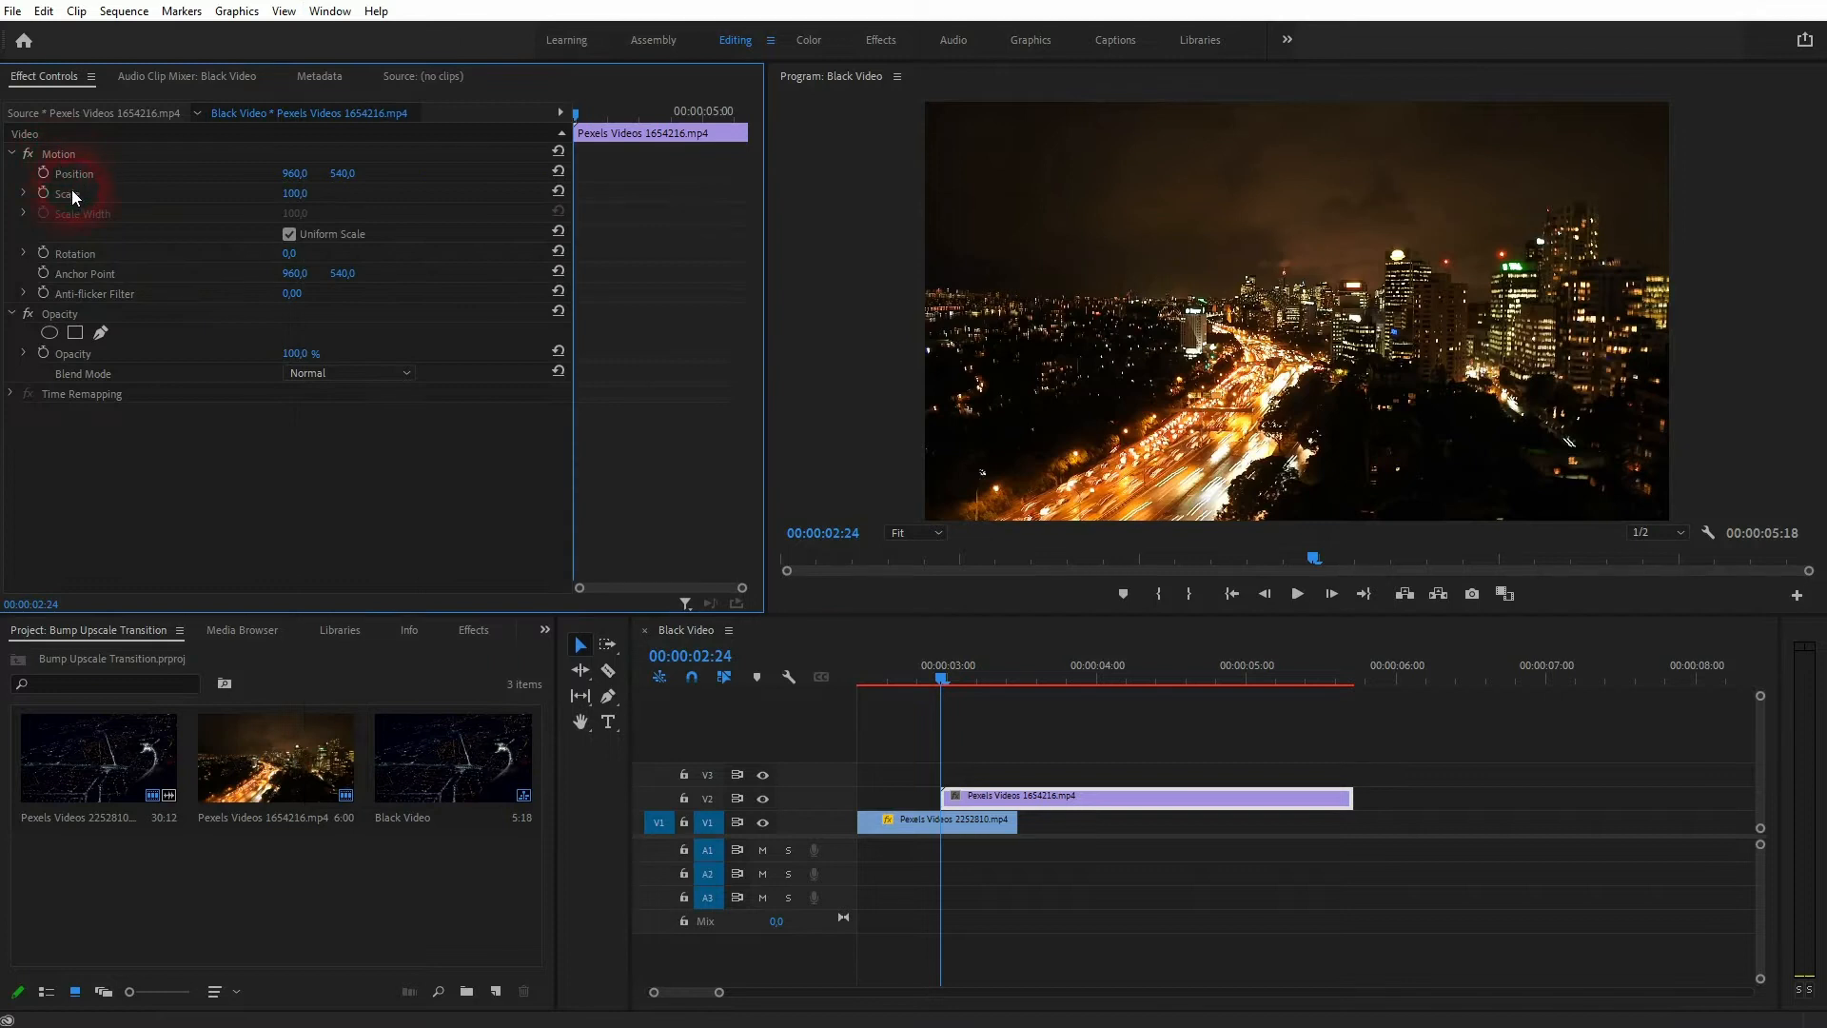
Keyframe the top clip's Scale at 25% and advance one frame for the next keyframe.
left_click(67, 194)
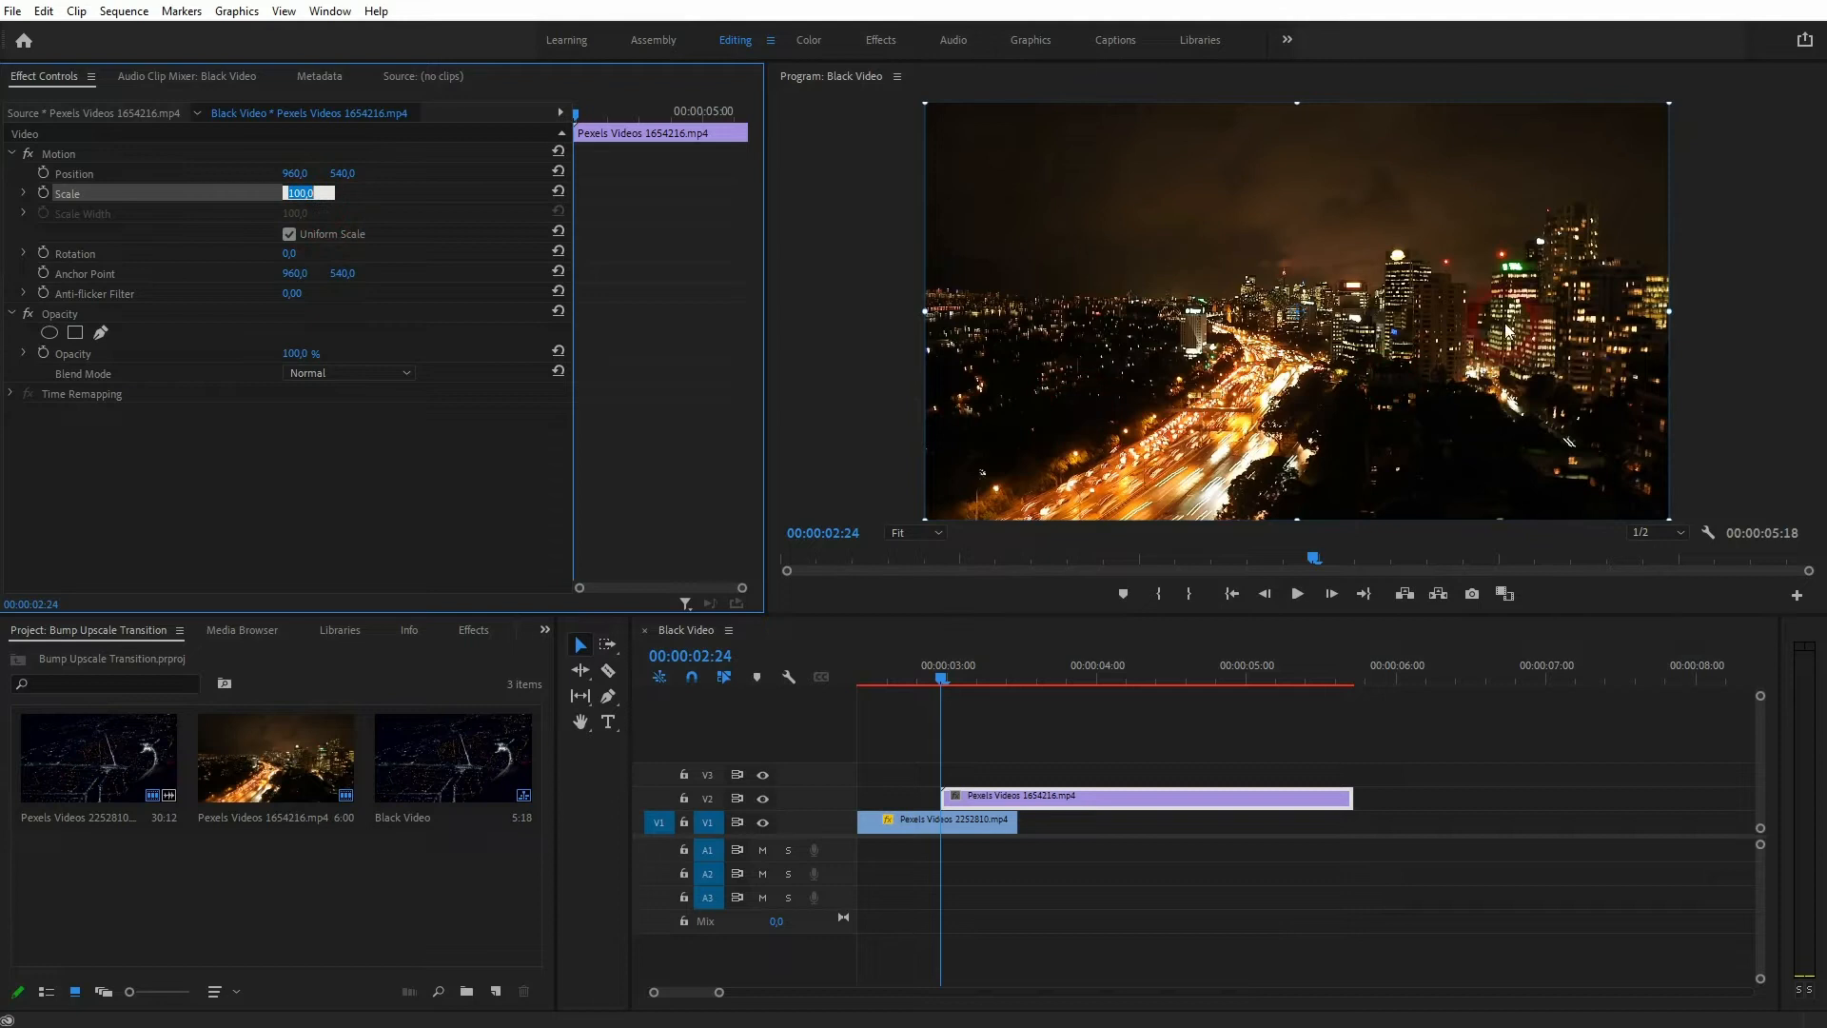
mouse_move(1022, 329)
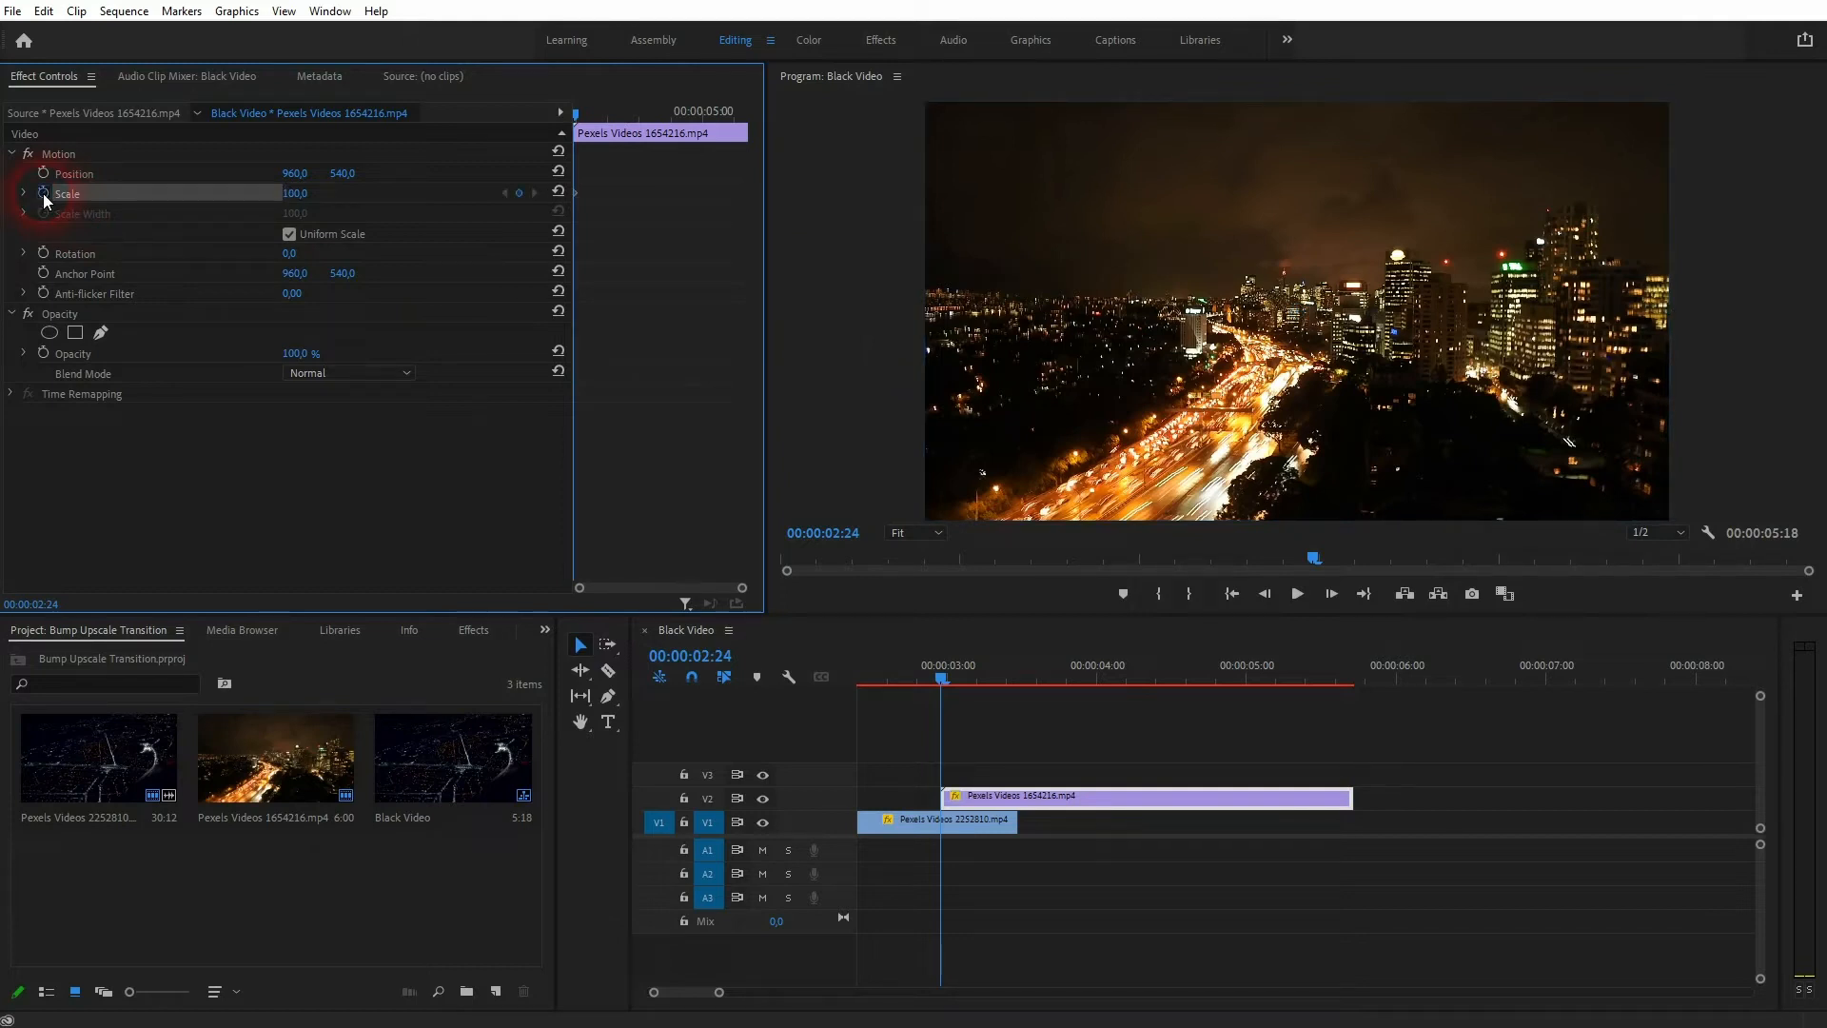
left_click(603, 116)
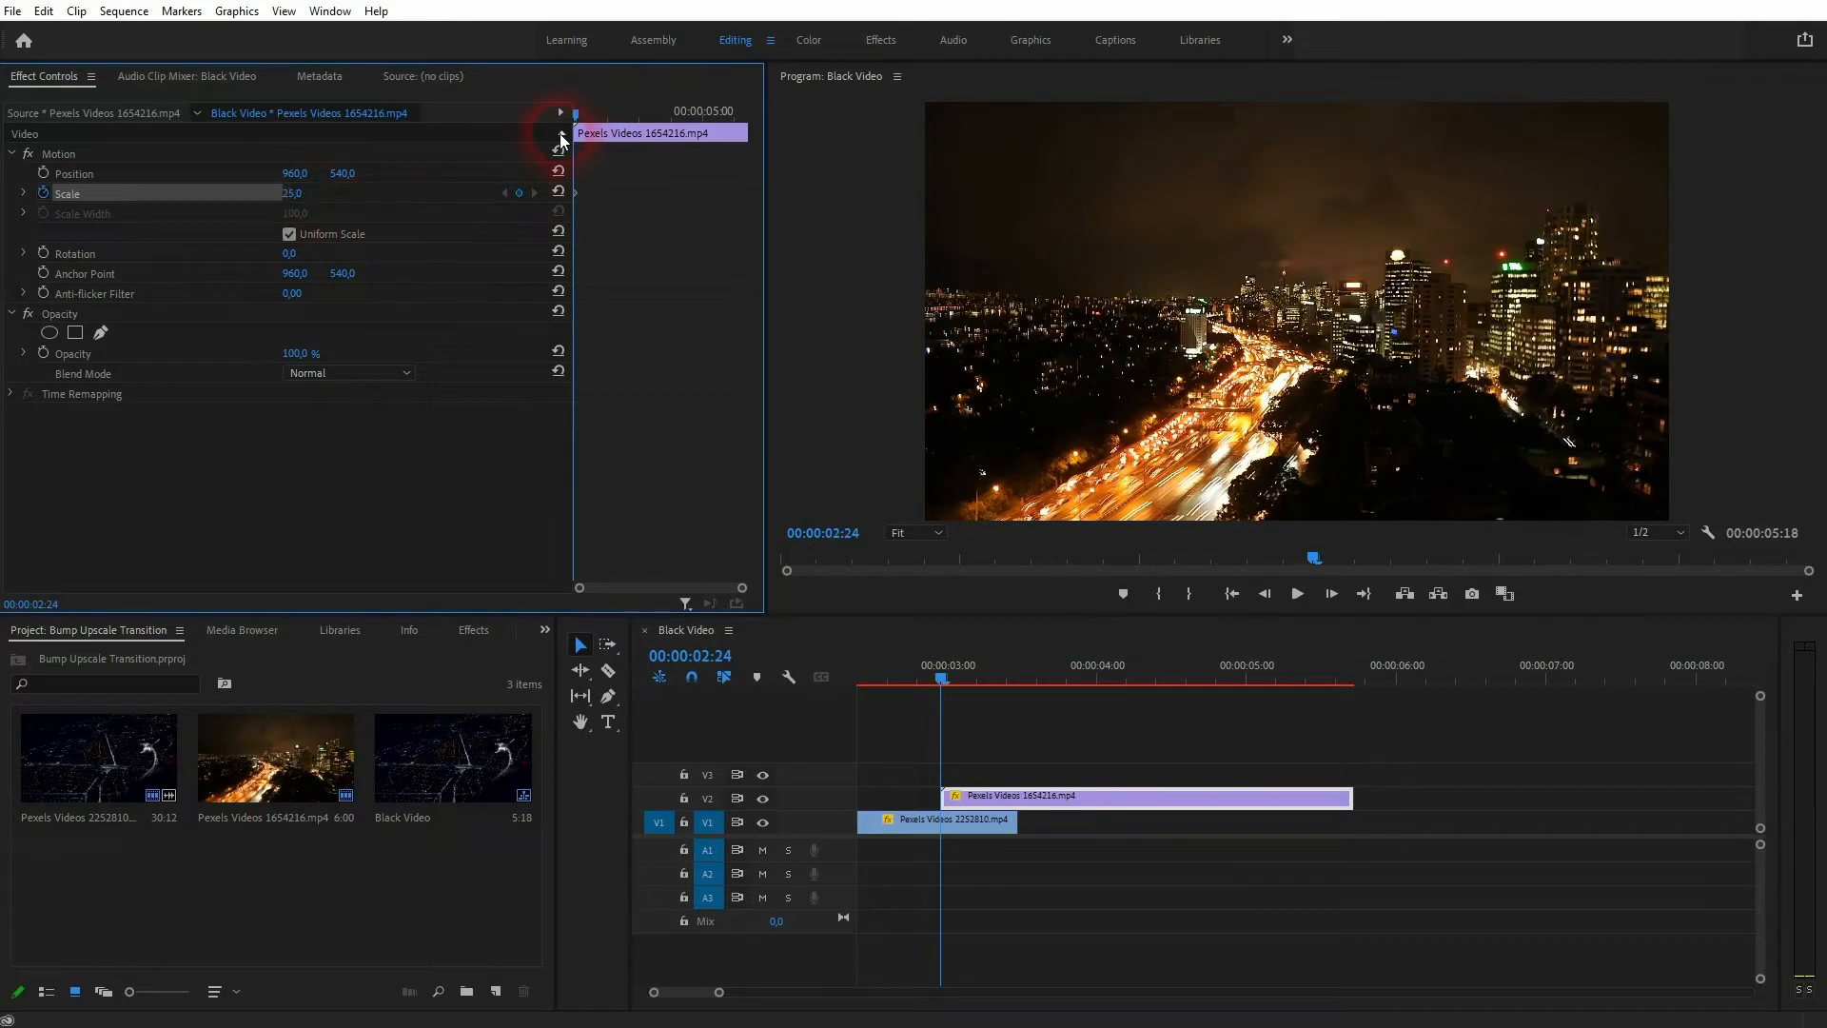
left_click(575, 116)
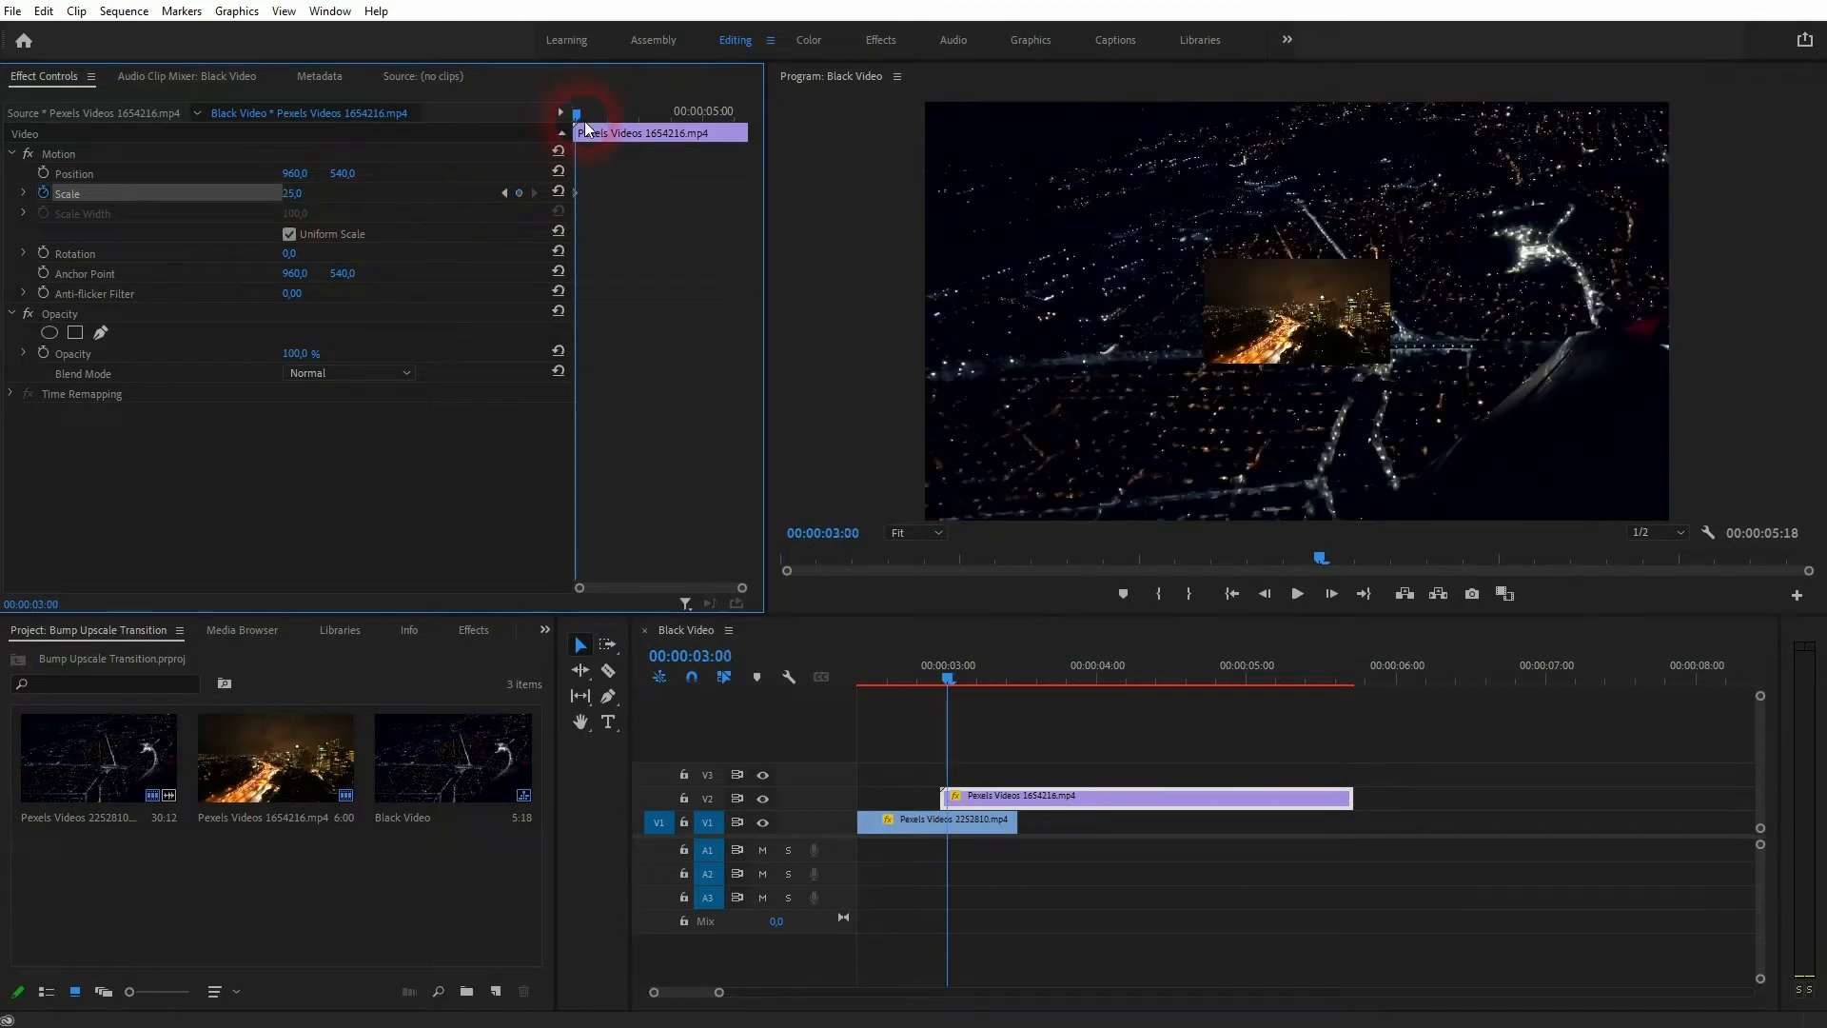
left_click(918, 670)
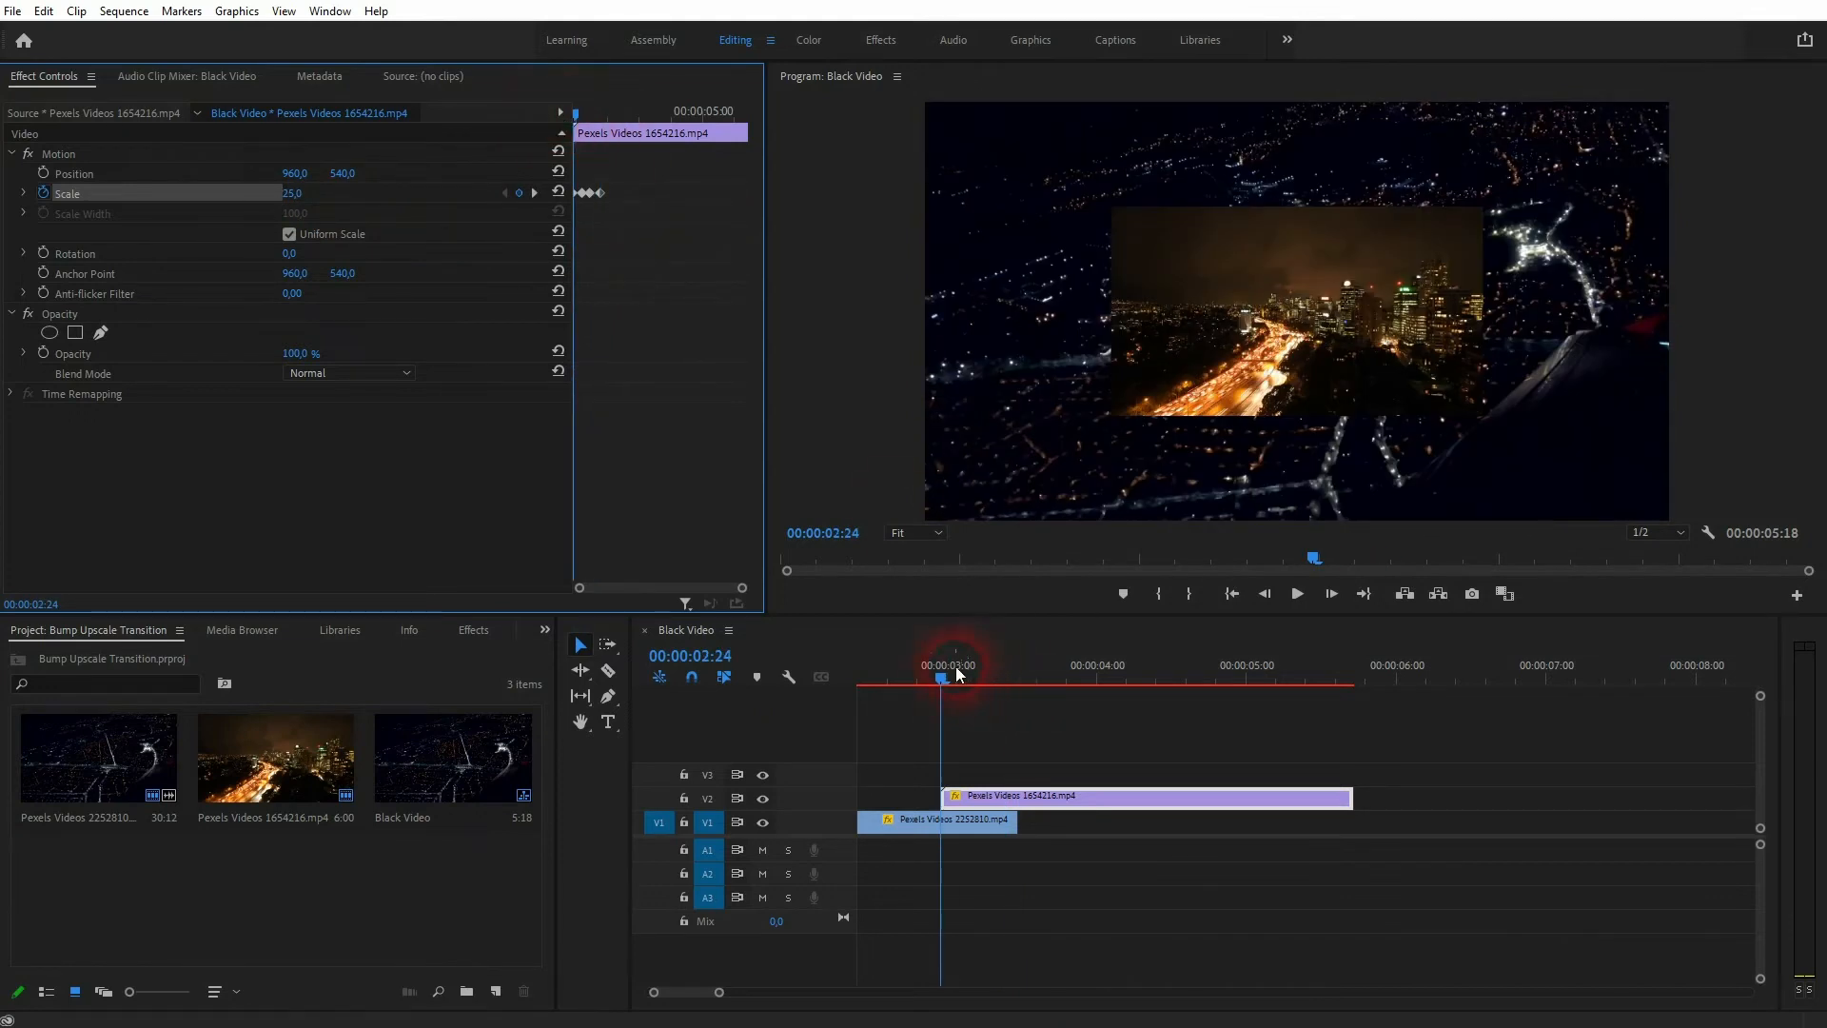
Add a further scale keyframe a frame on, growing the inset toward 43%, and check the first one.
left_click(925, 677)
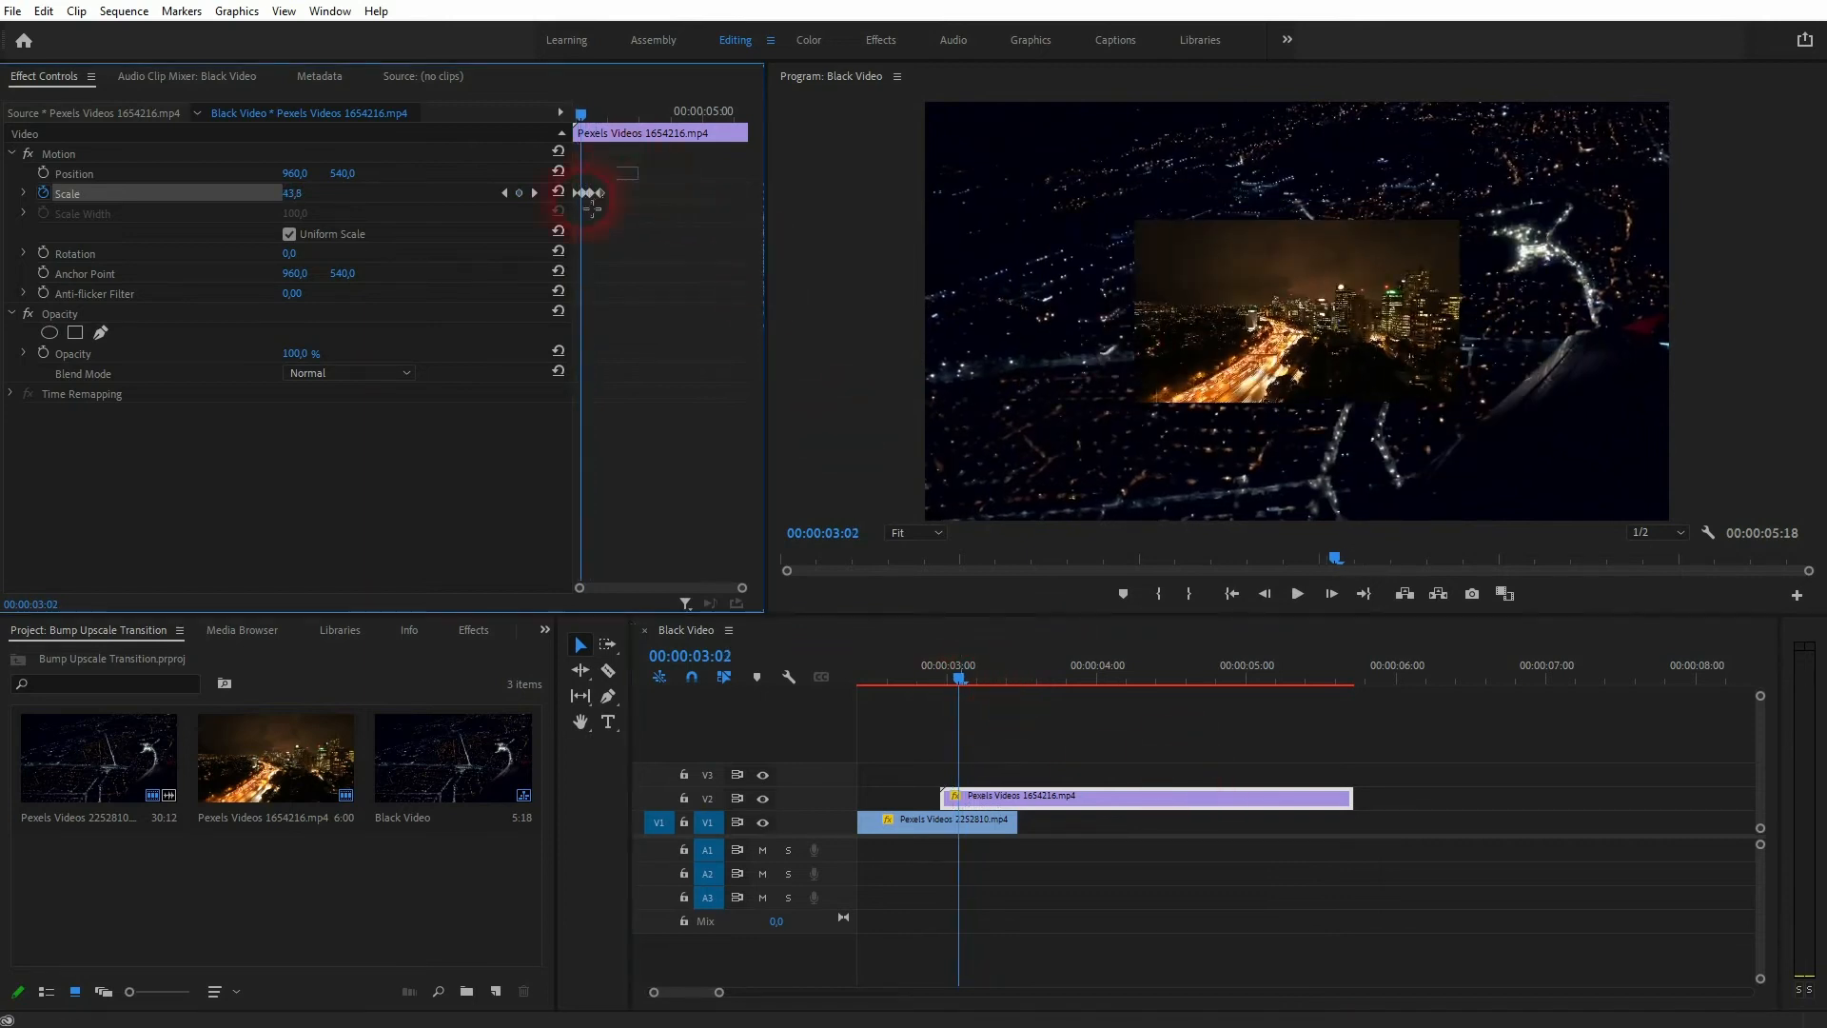
Switch the Scale keyframes to Hold interpolation so the size jumps in steps.
right_click(592, 193)
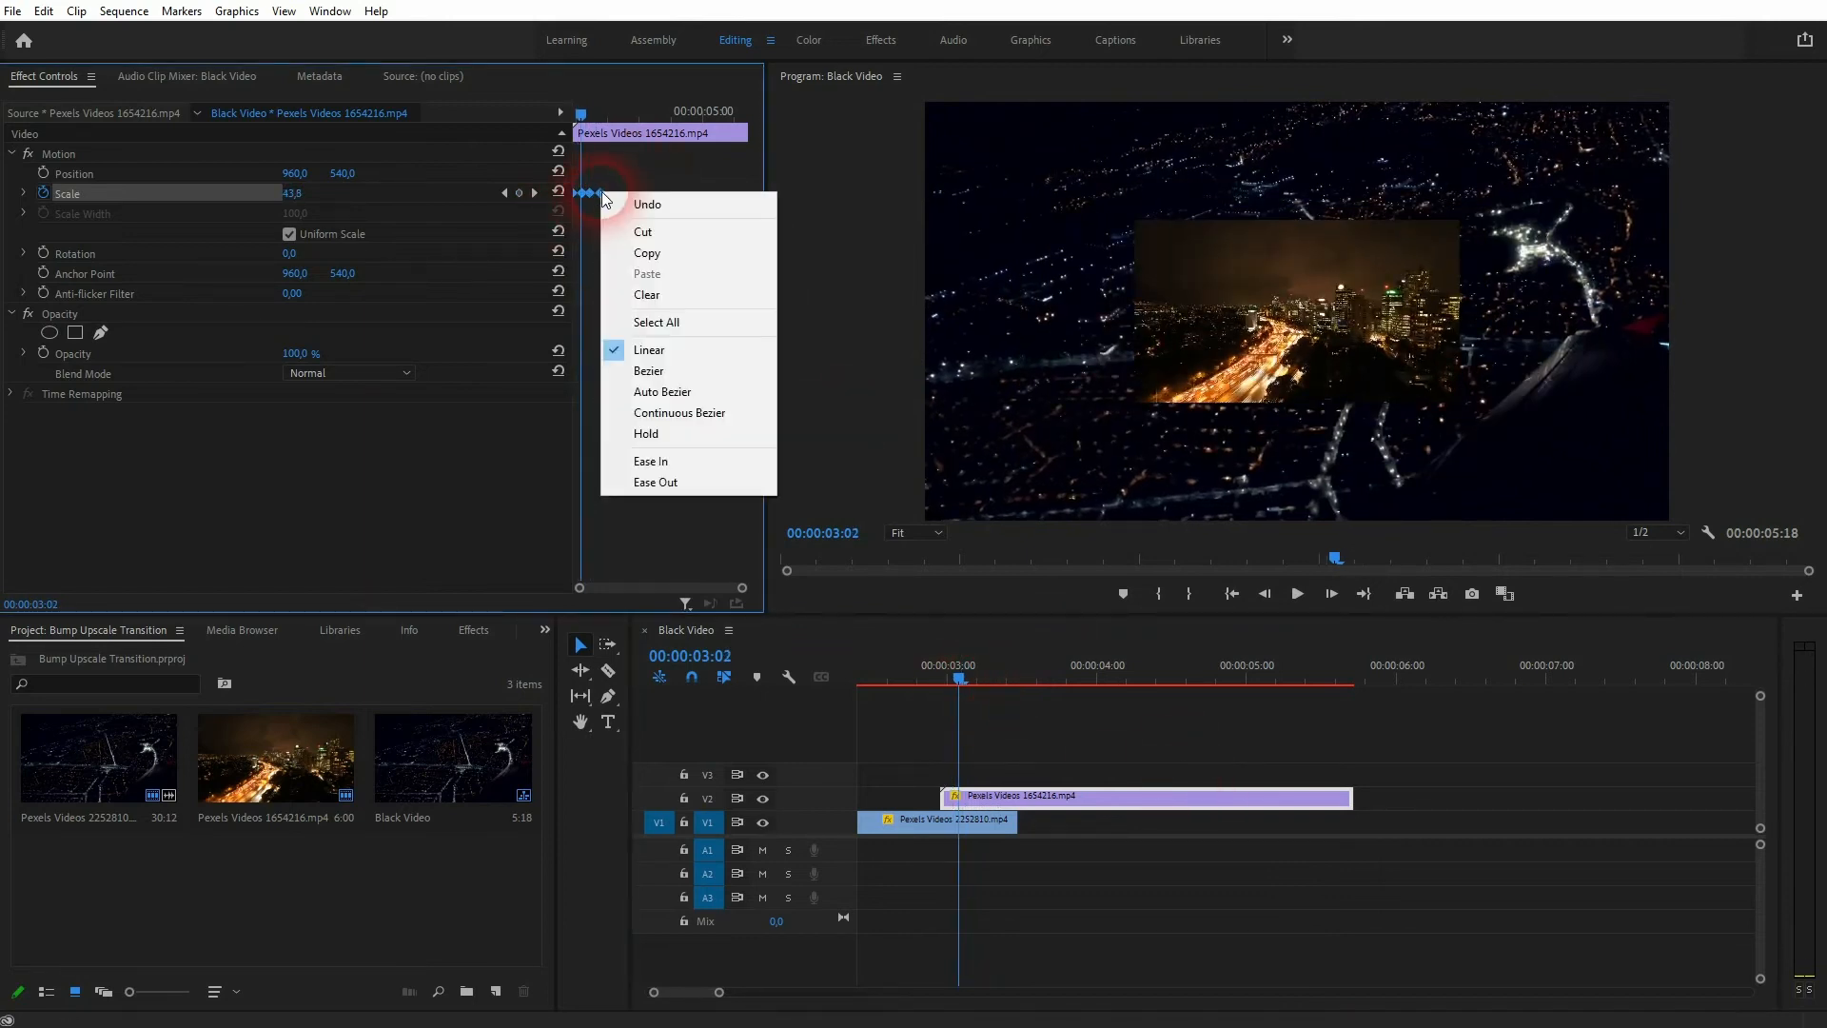
mouse_move(663, 434)
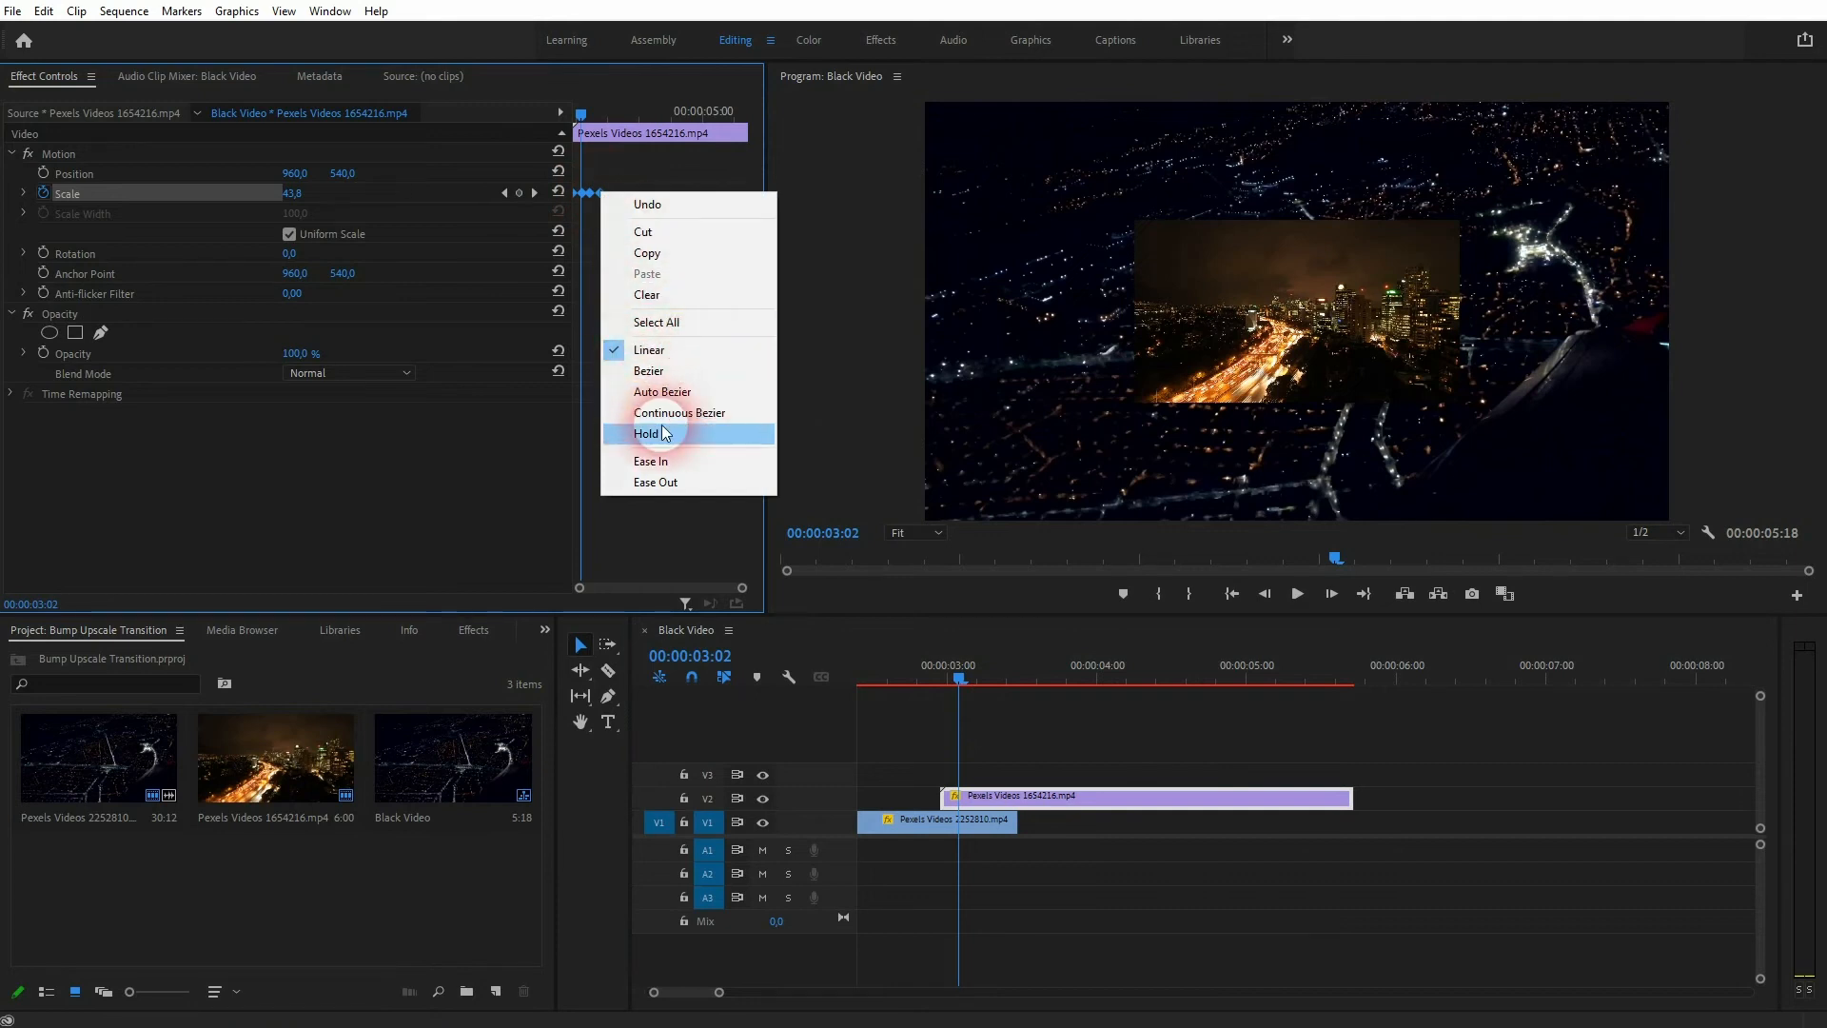
left_click(647, 434)
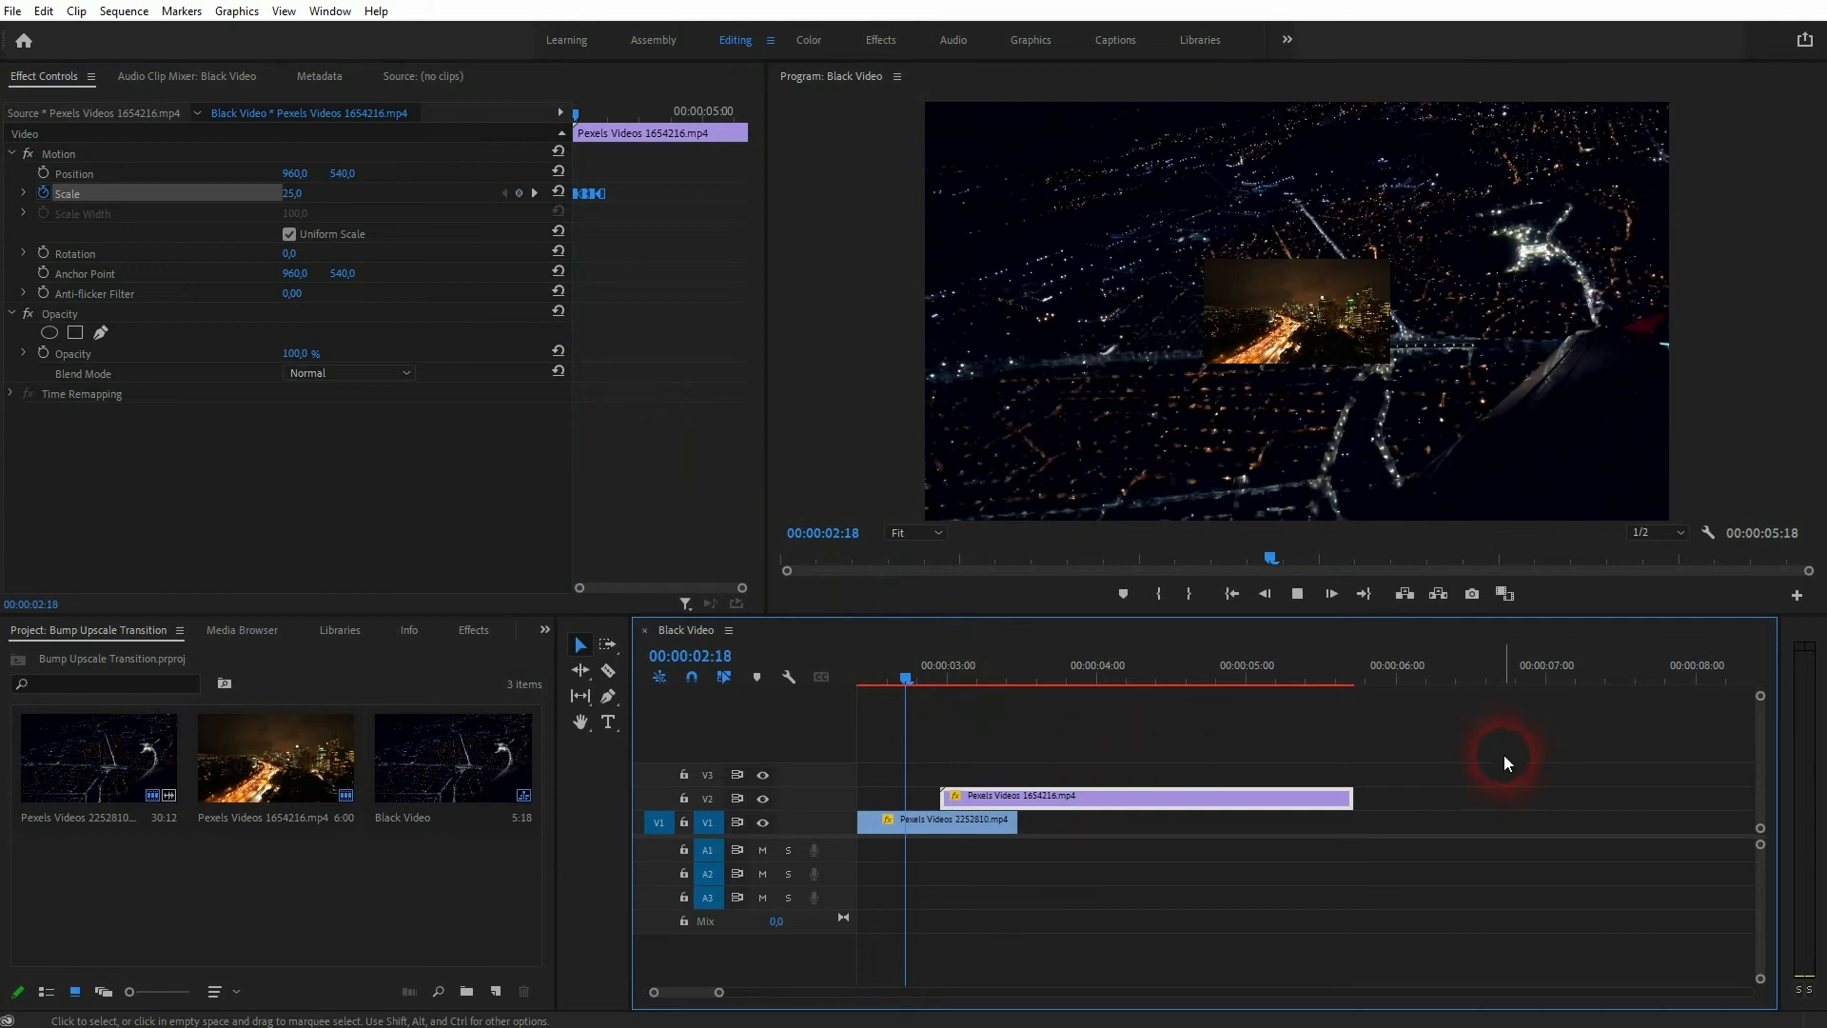
left_click(1071, 680)
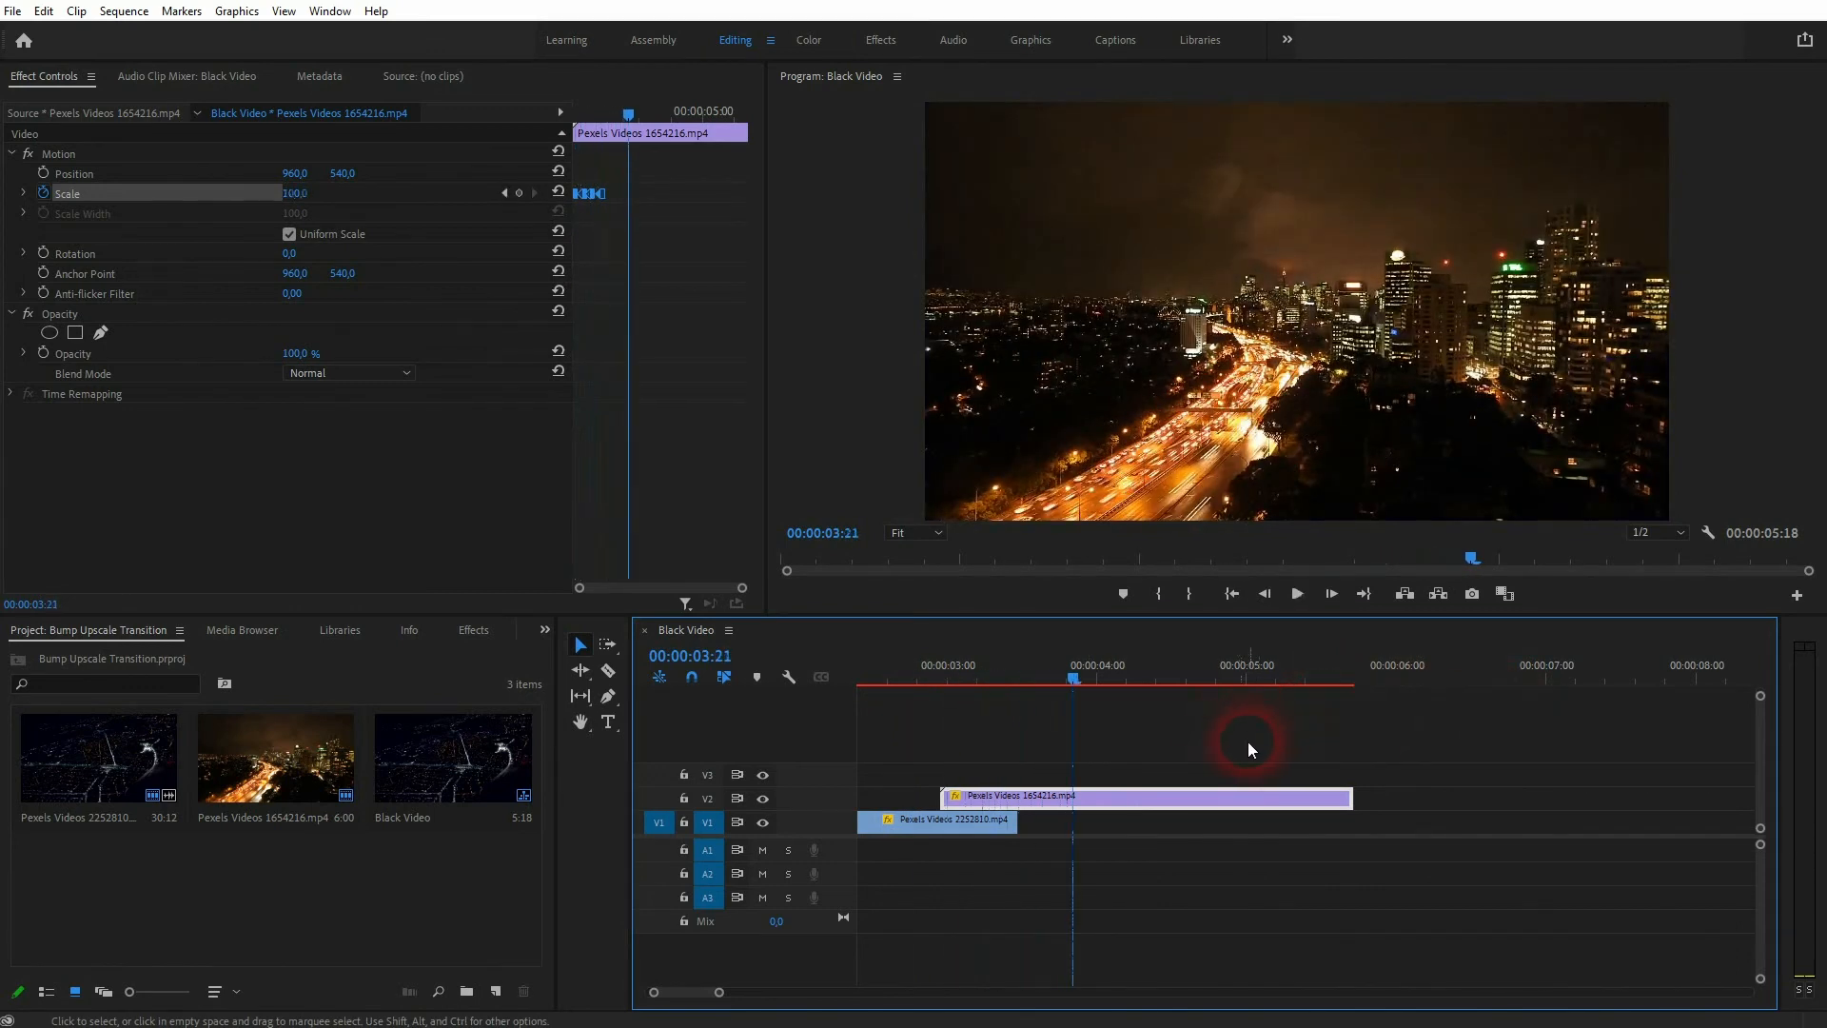
mouse_move(1249, 731)
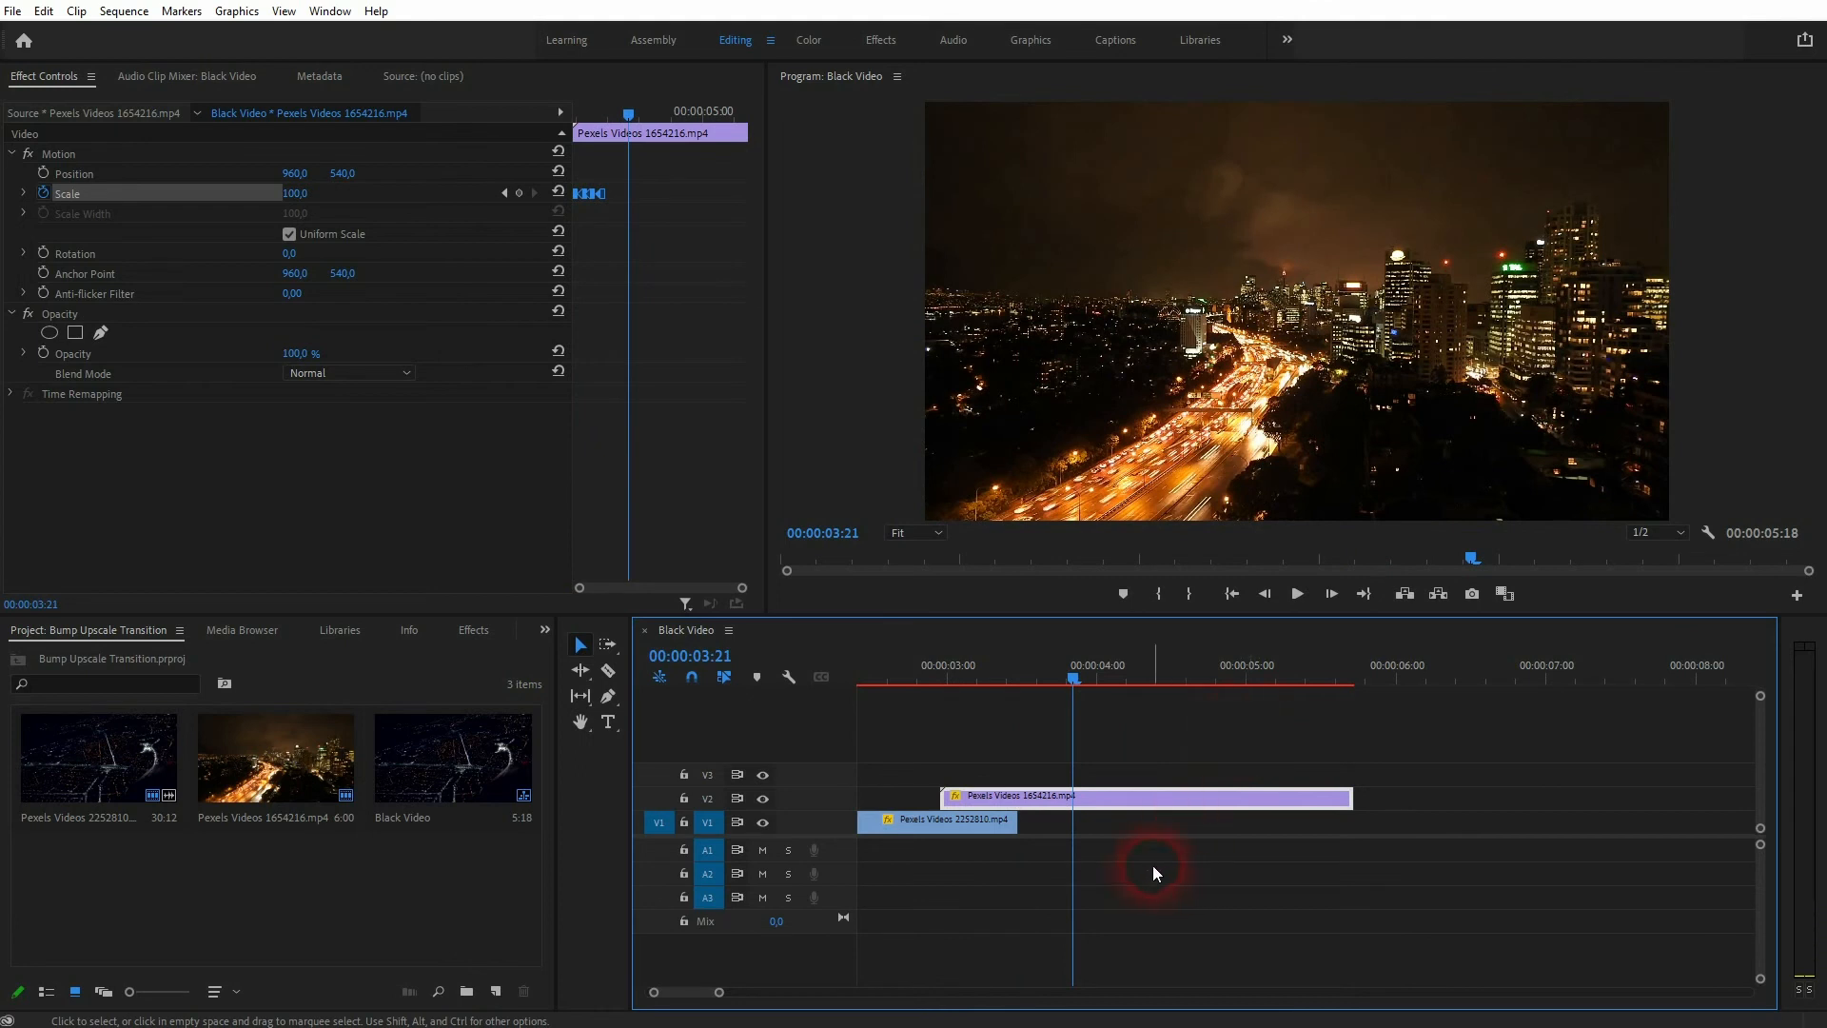
mouse_move(1383, 359)
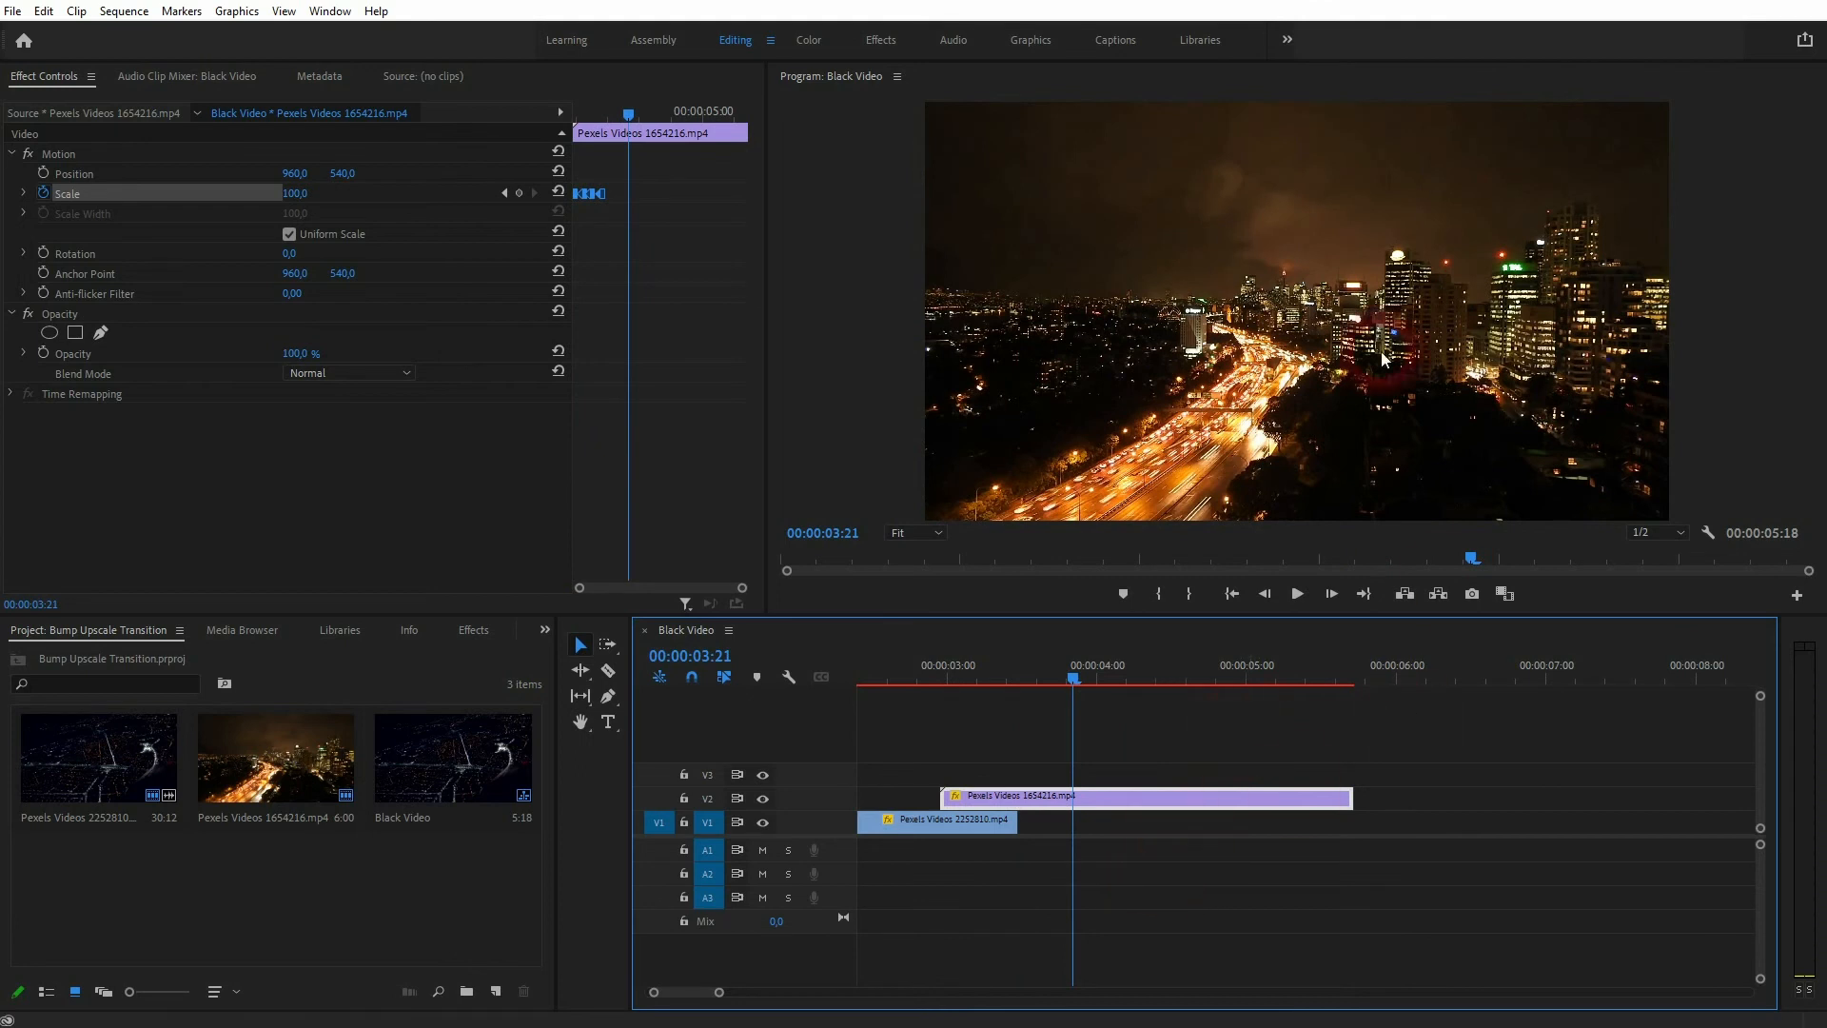